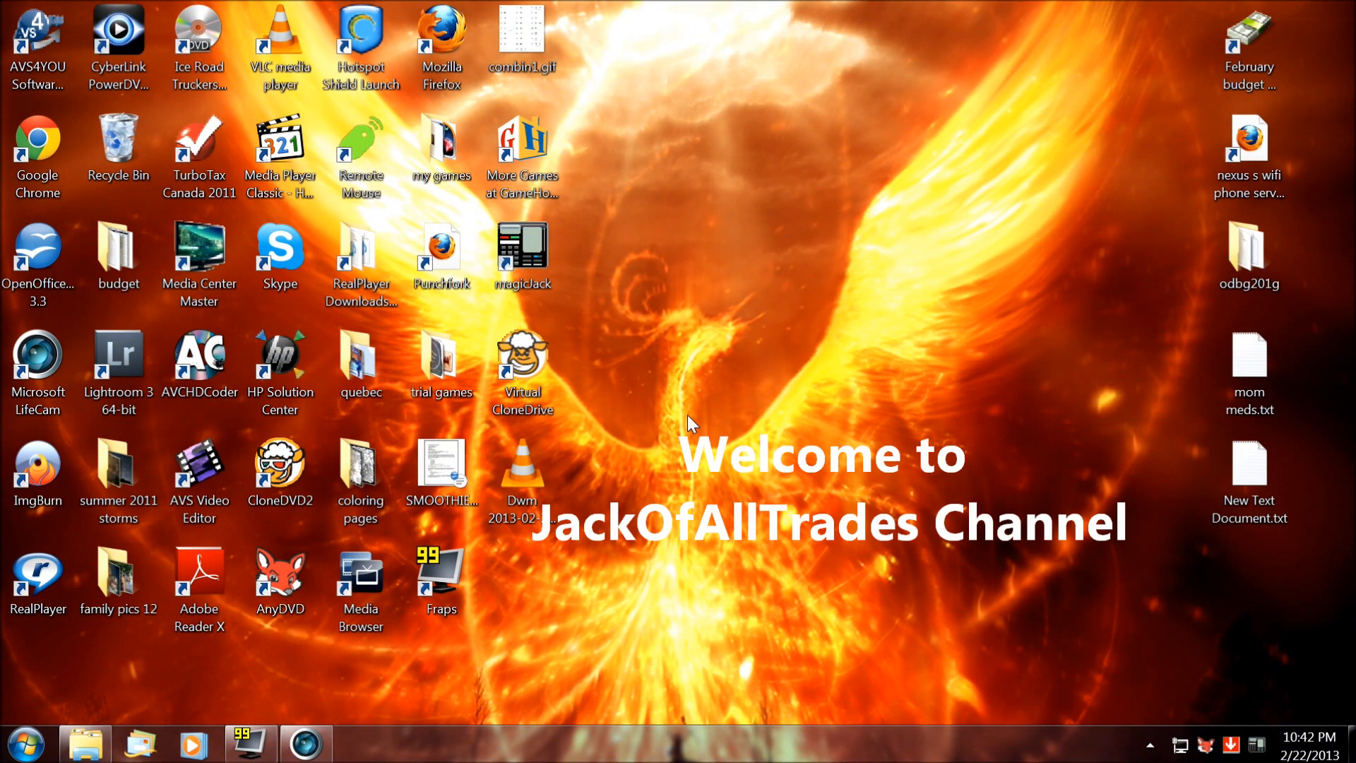
pyautogui.moveTo(735, 542)
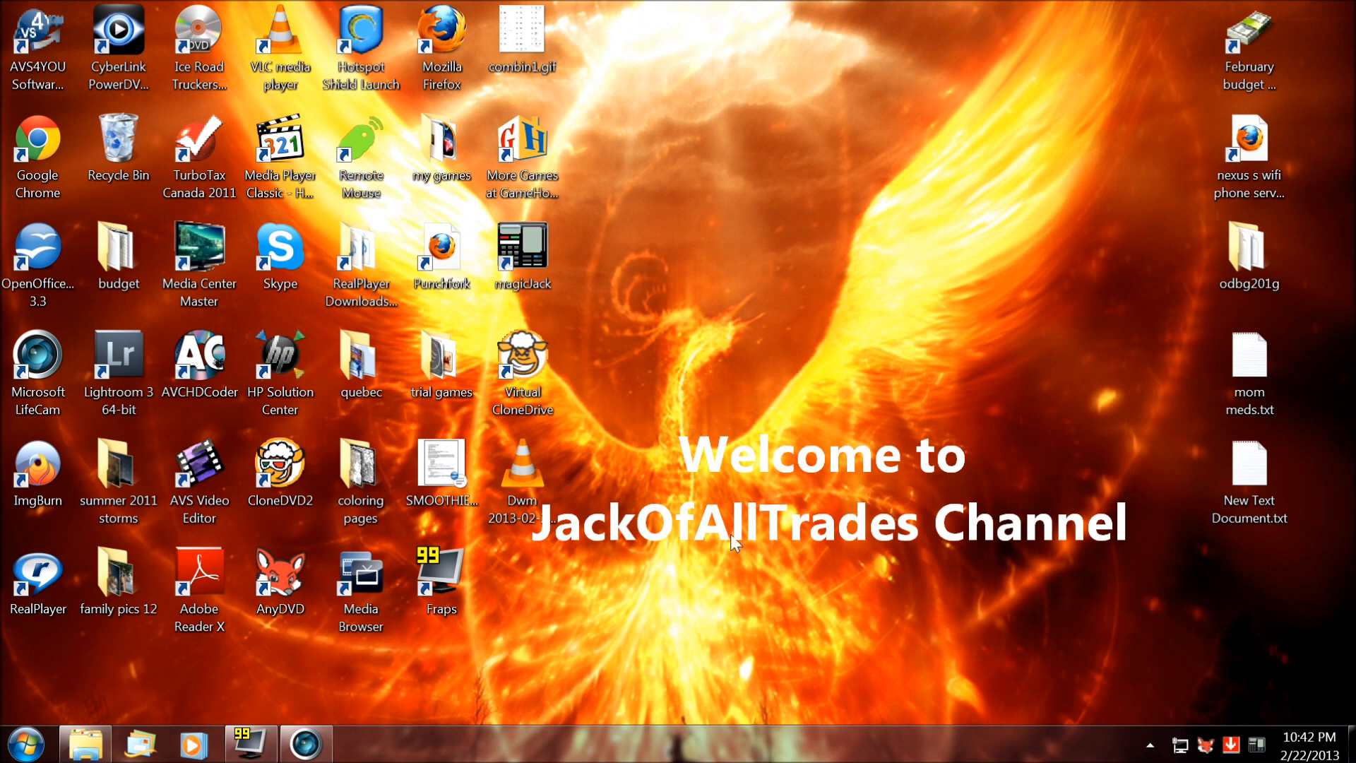
pyautogui.moveTo(527, 758)
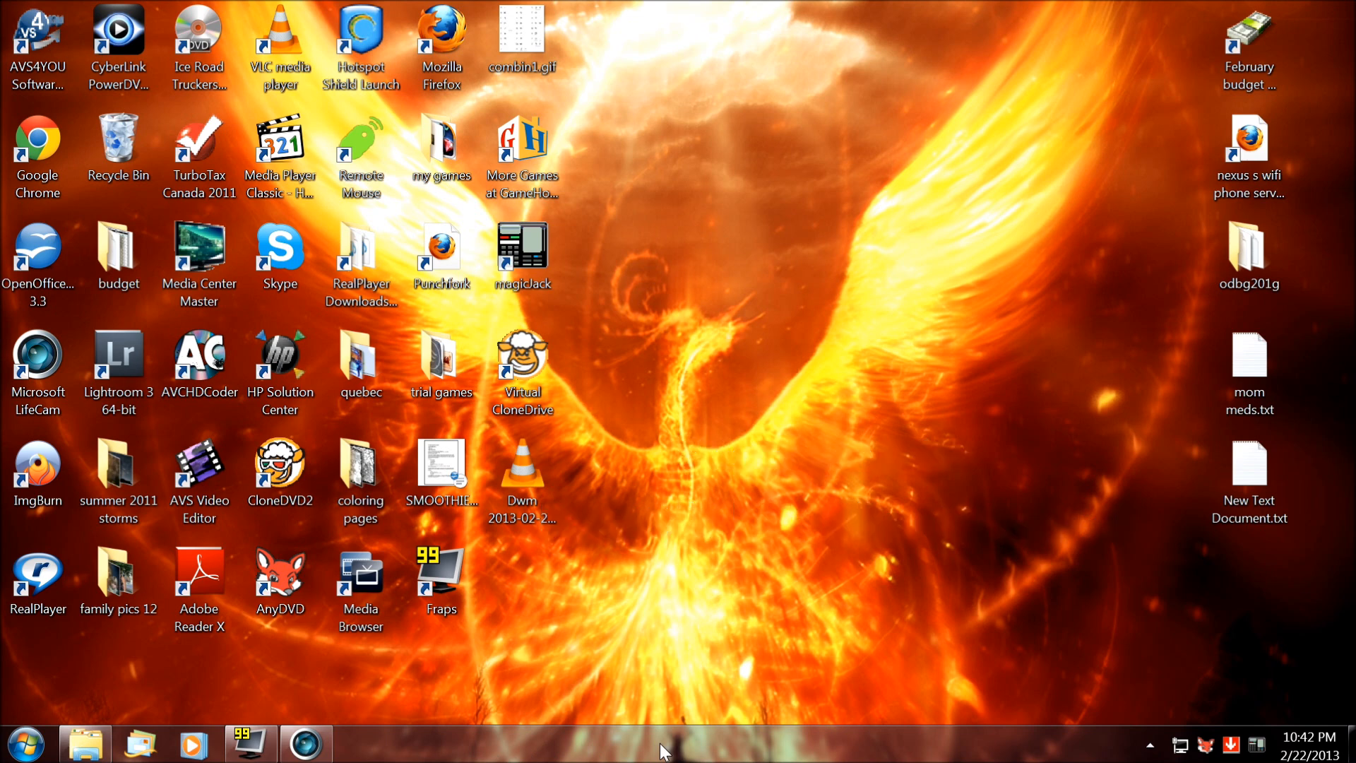
pyautogui.moveTo(699, 680)
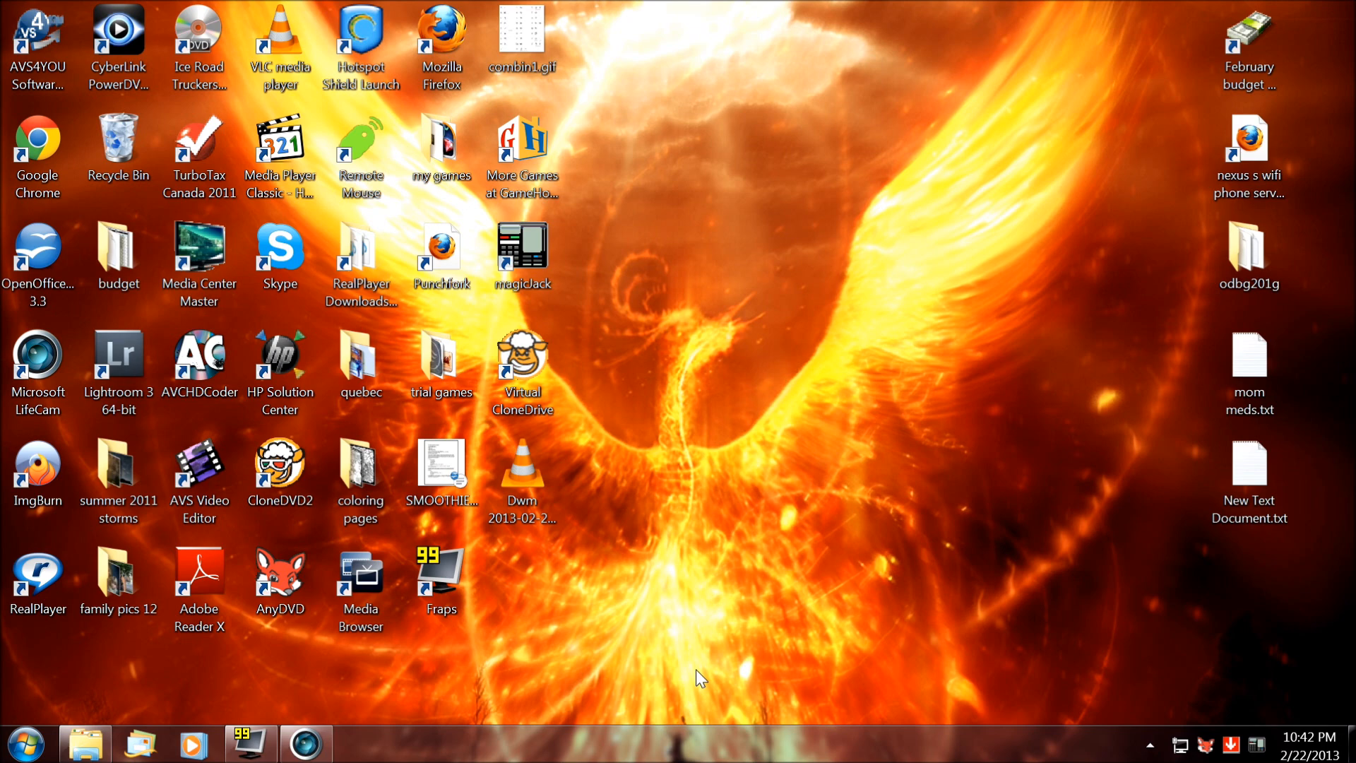
pyautogui.moveTo(686, 636)
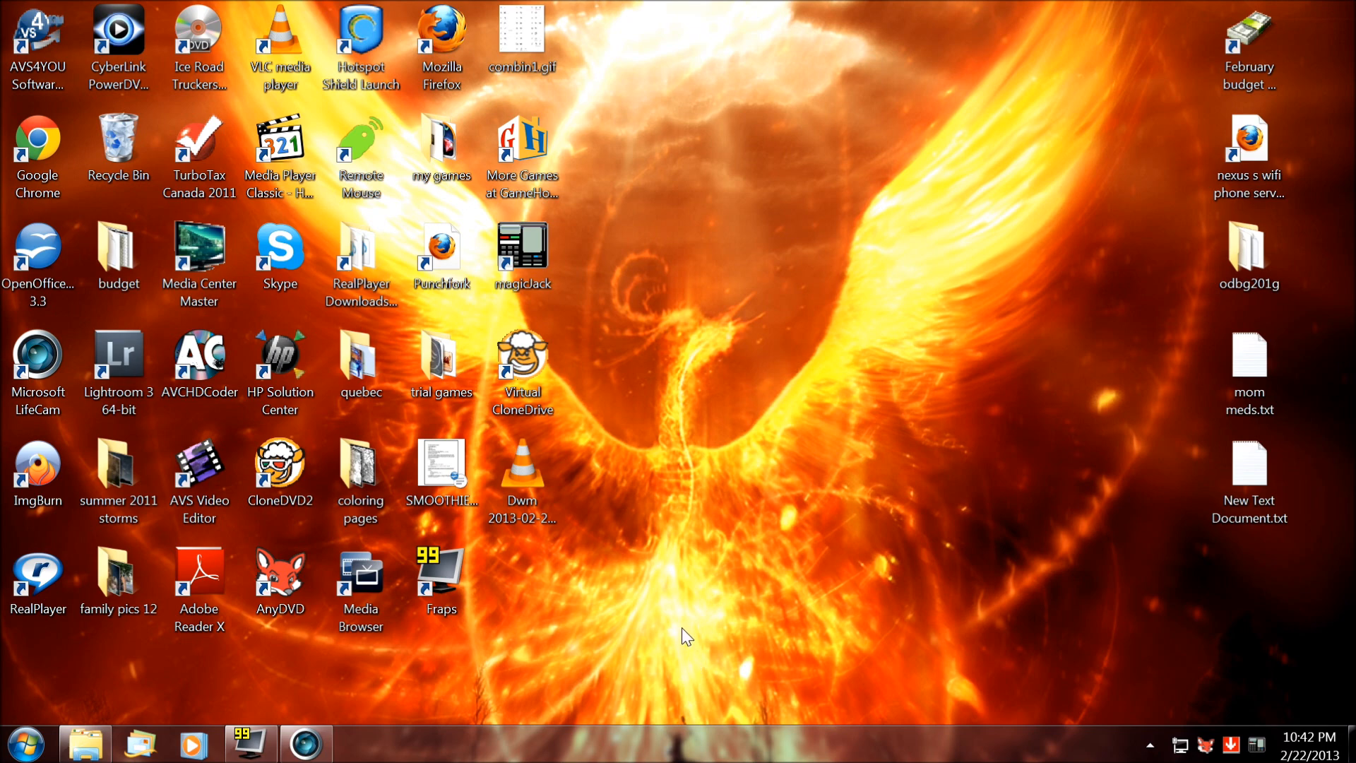
# Play a YouTube video full-screen, then search Google for the 'sh ta' taskbar utility
pyautogui.click(360, 742)
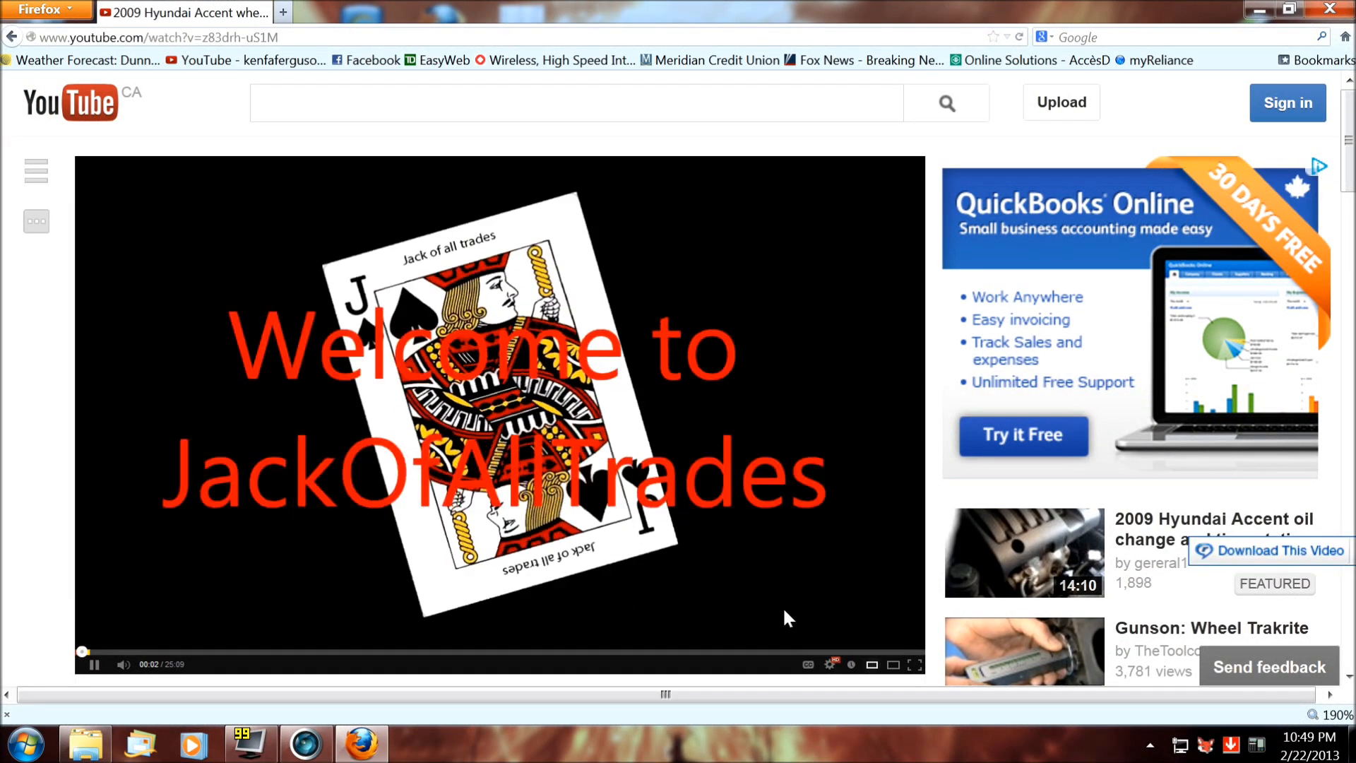
pyautogui.click(916, 664)
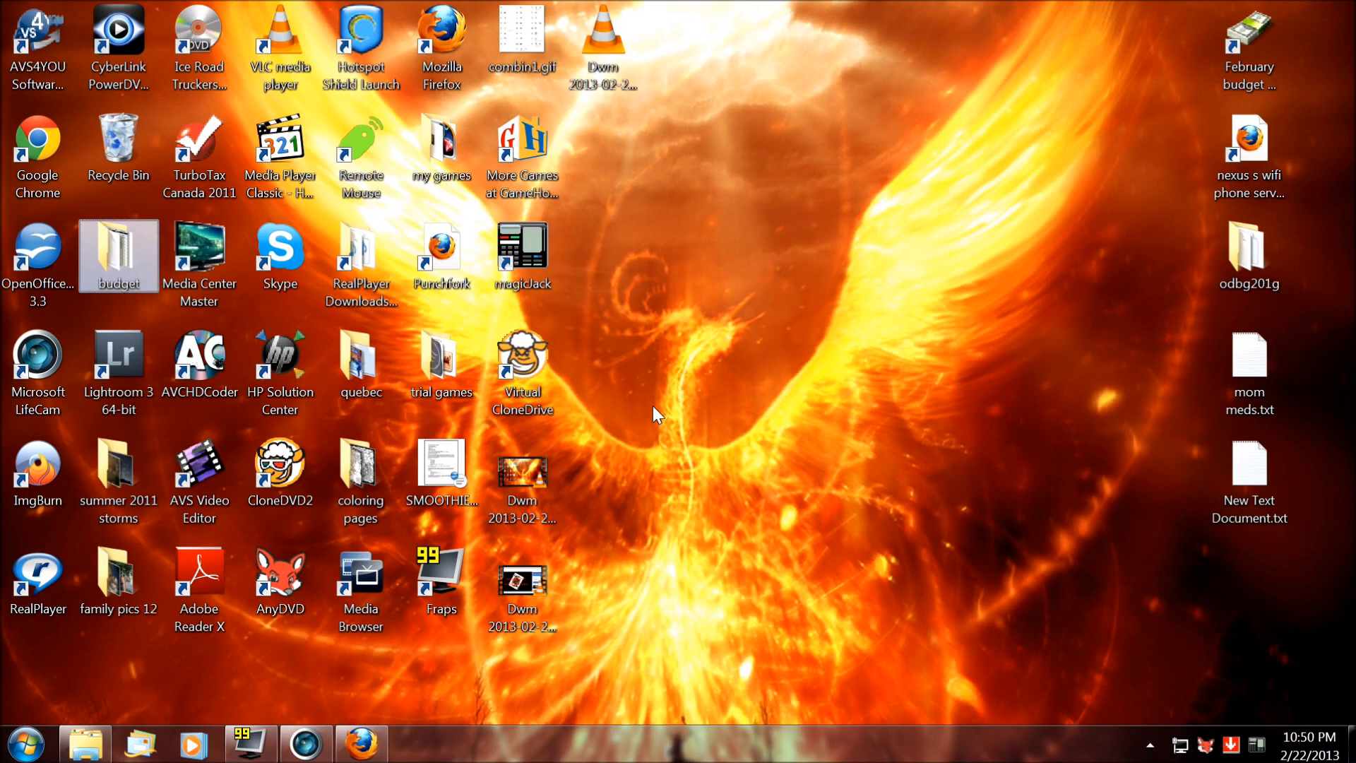
pyautogui.click(360, 743)
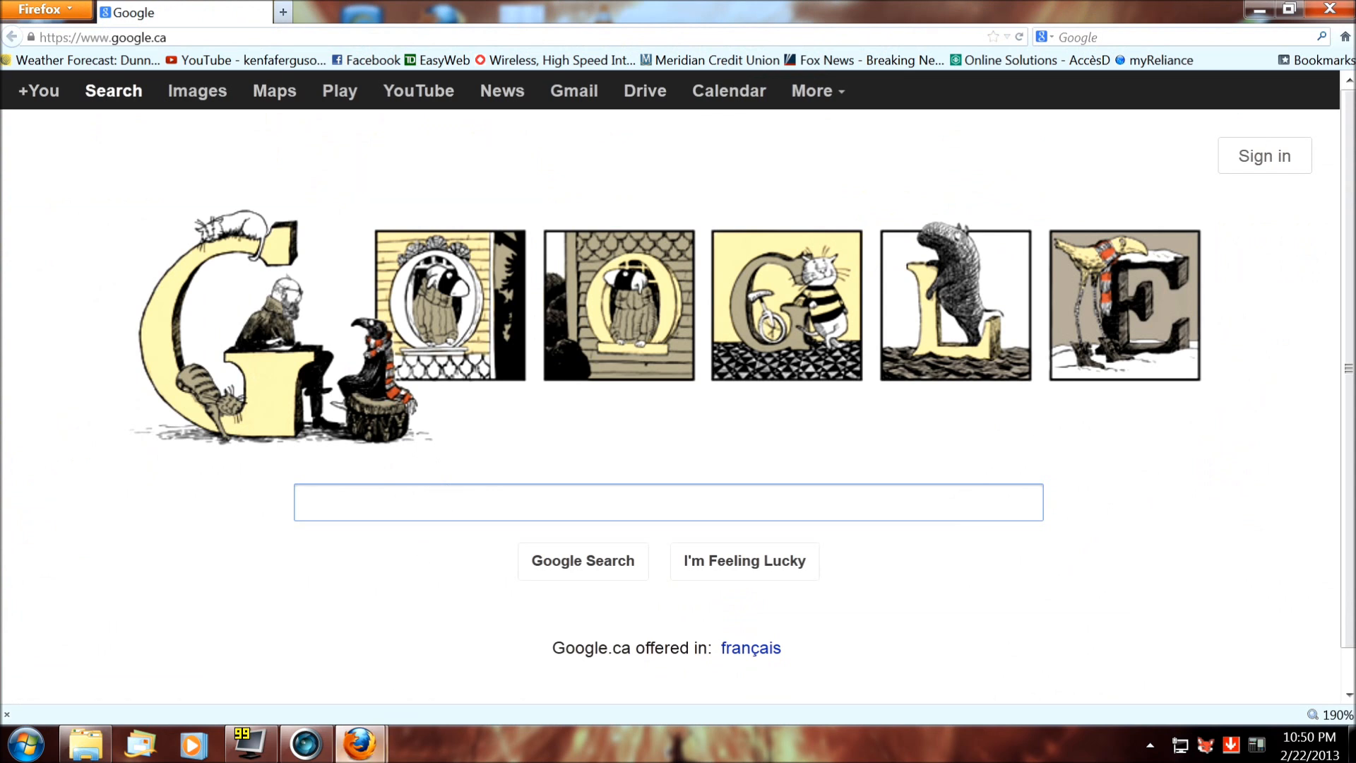
pyautogui.write('sh taskbar')
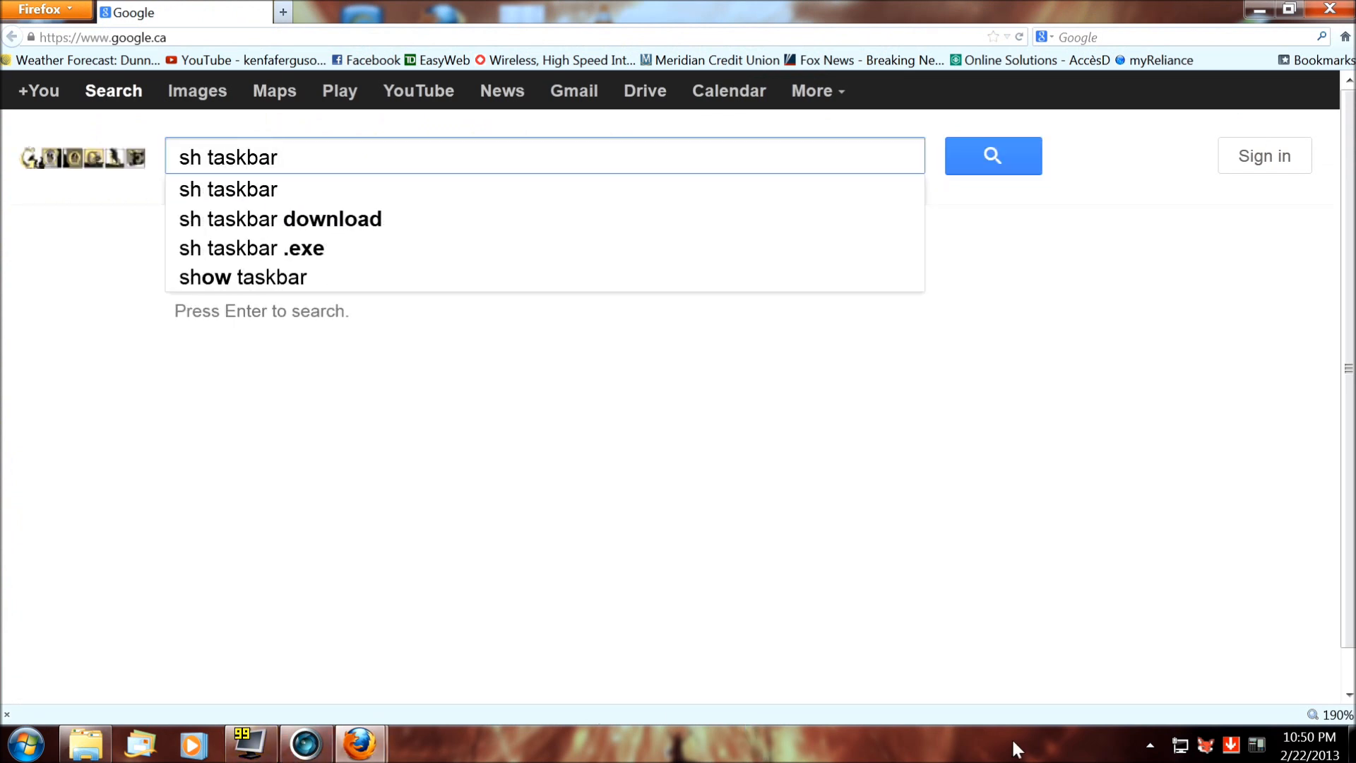
pyautogui.click(992, 157)
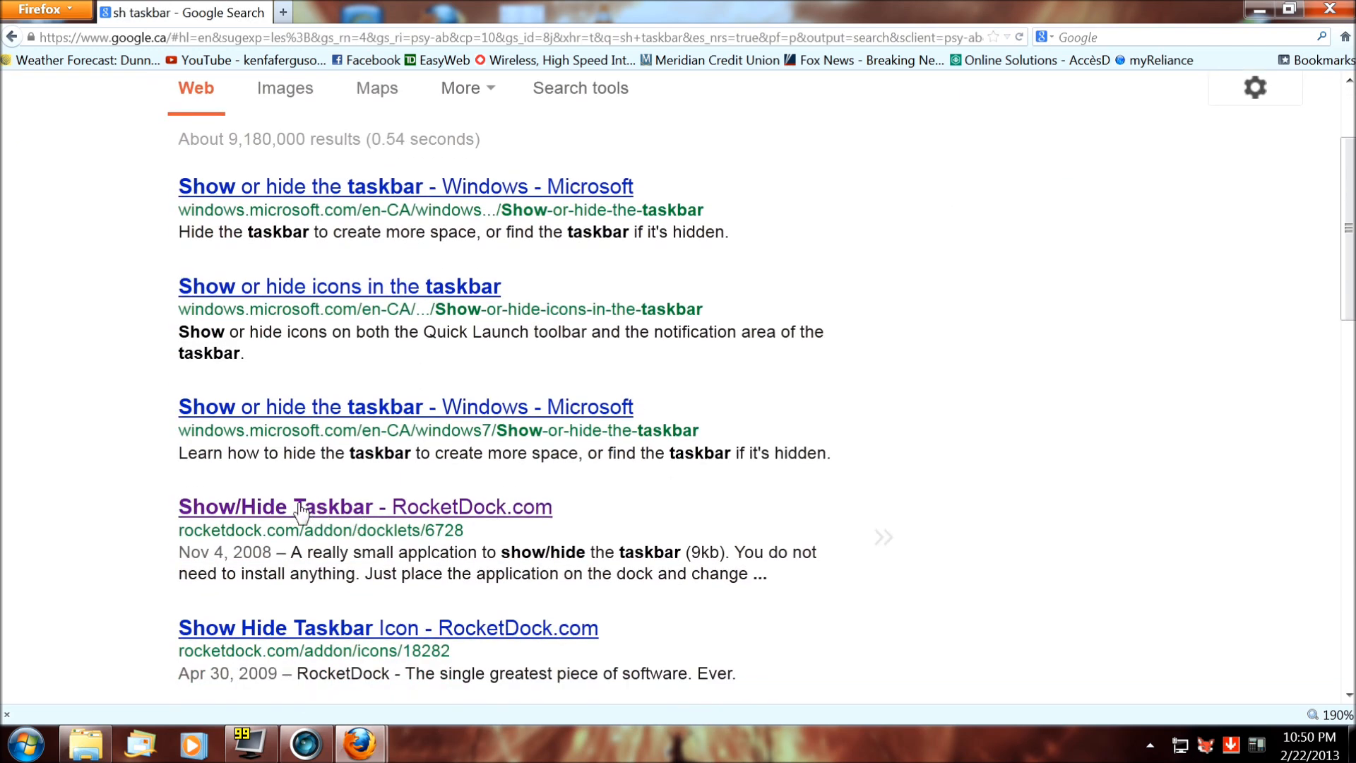
# Open the Show/Hide Taskbar RocketDock result, then the budget folder holding SH_TaskBar.exe
pyautogui.click(365, 507)
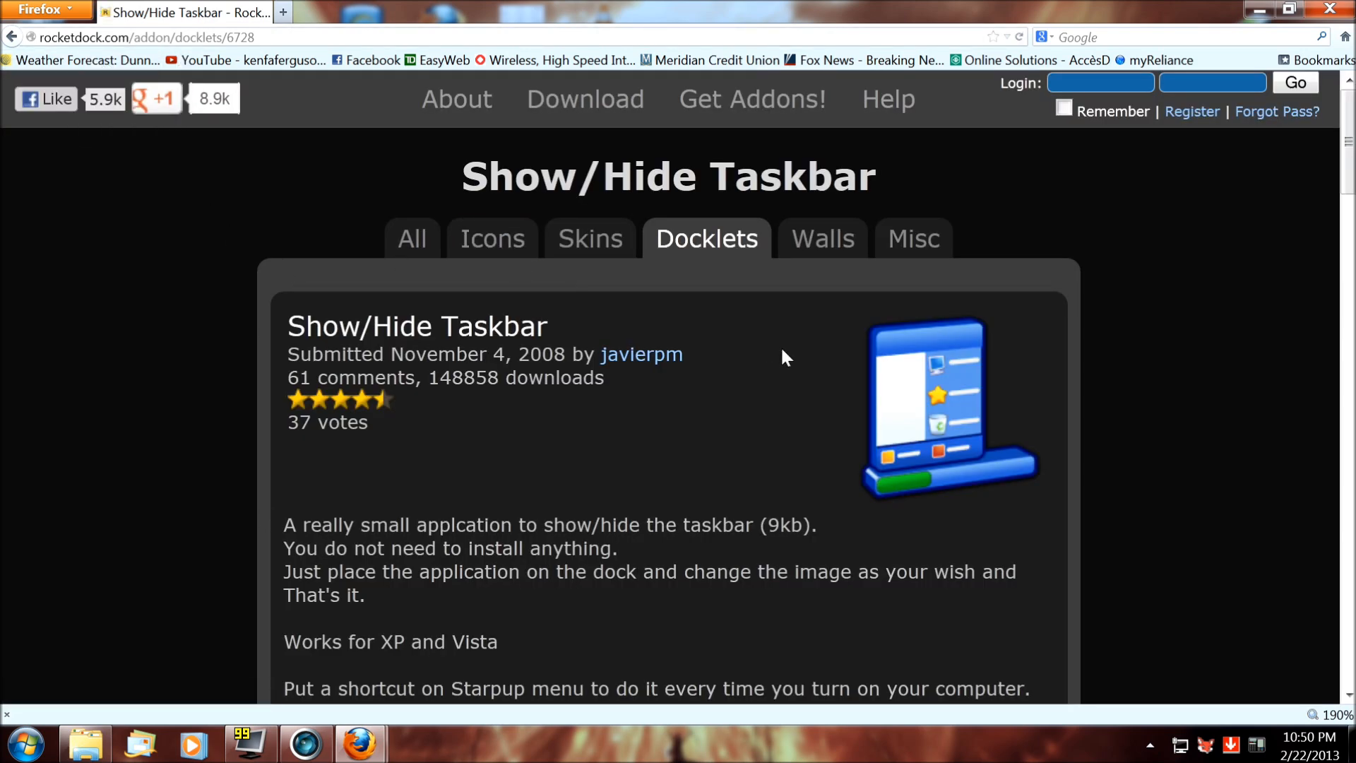
pyautogui.moveTo(408, 595)
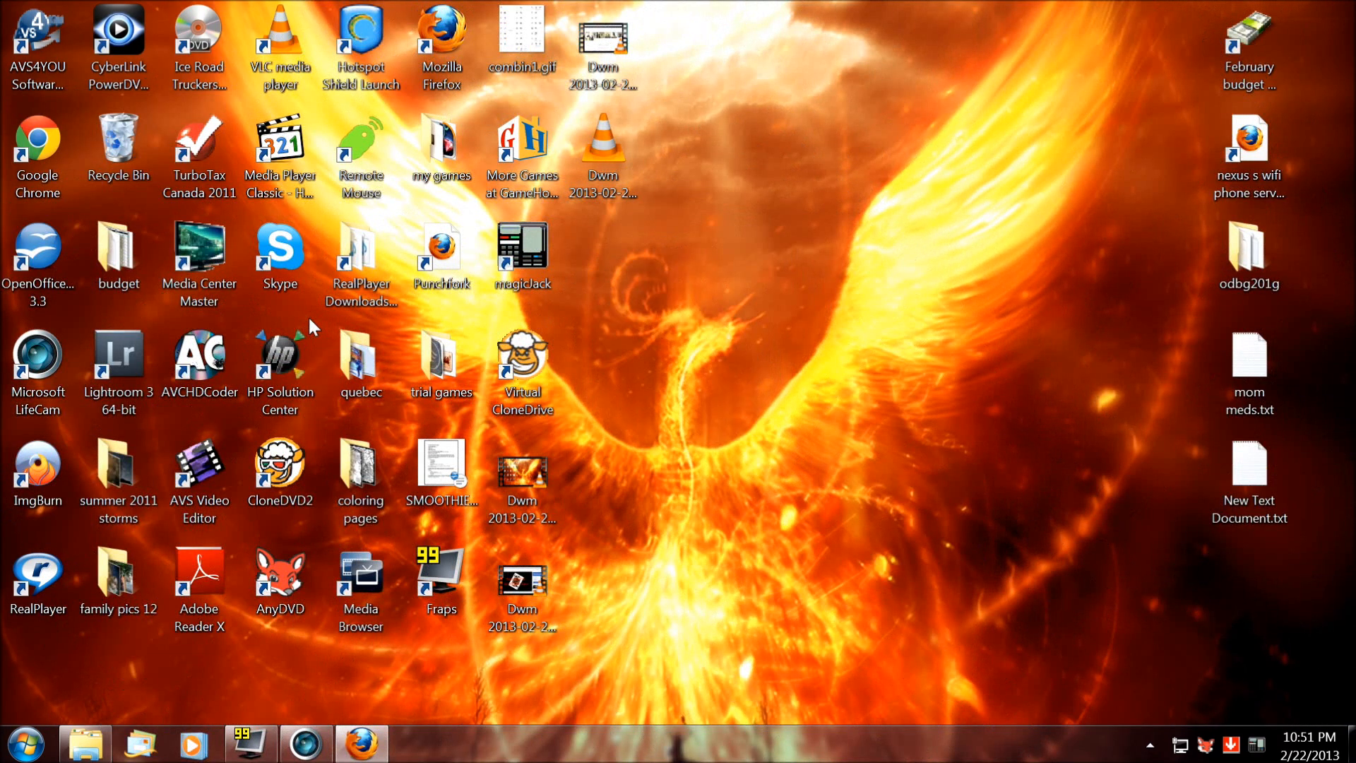
pyautogui.click(199, 260)
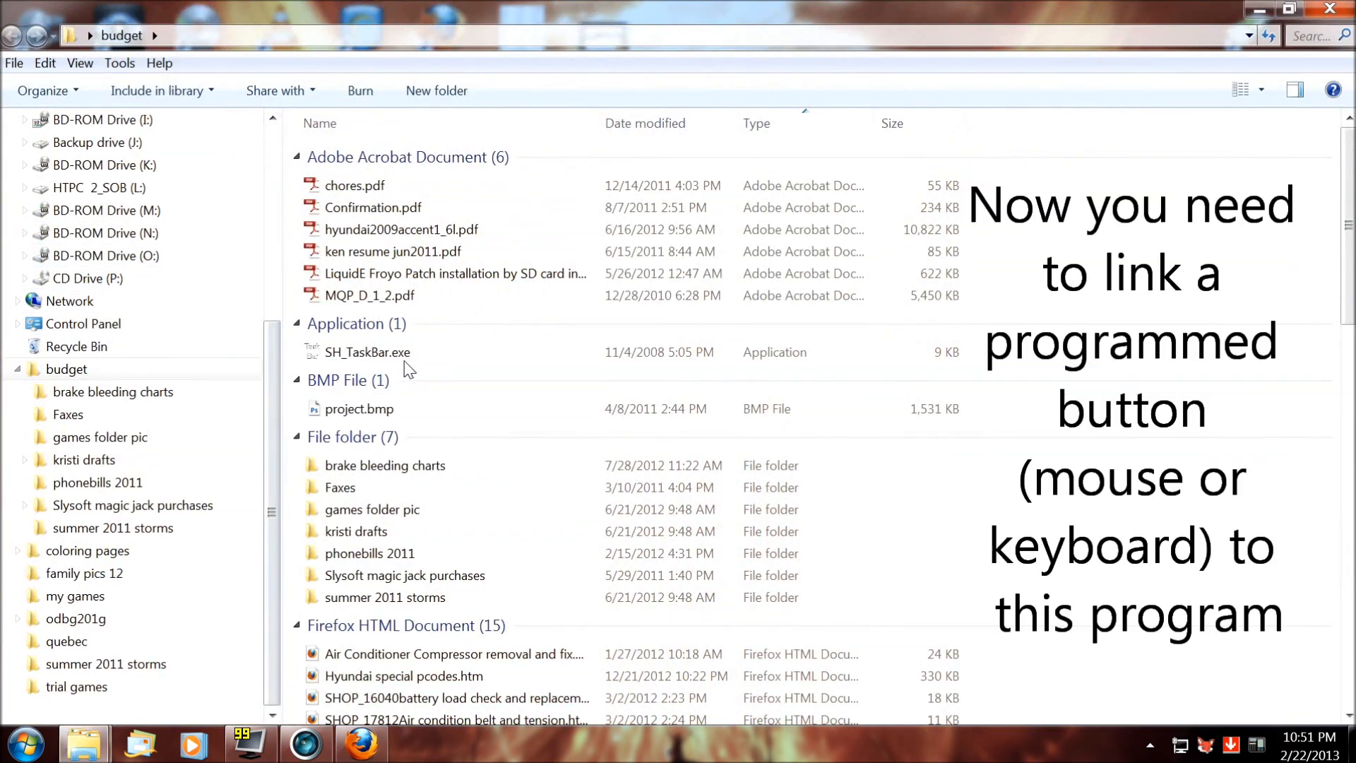
pyautogui.click(367, 352)
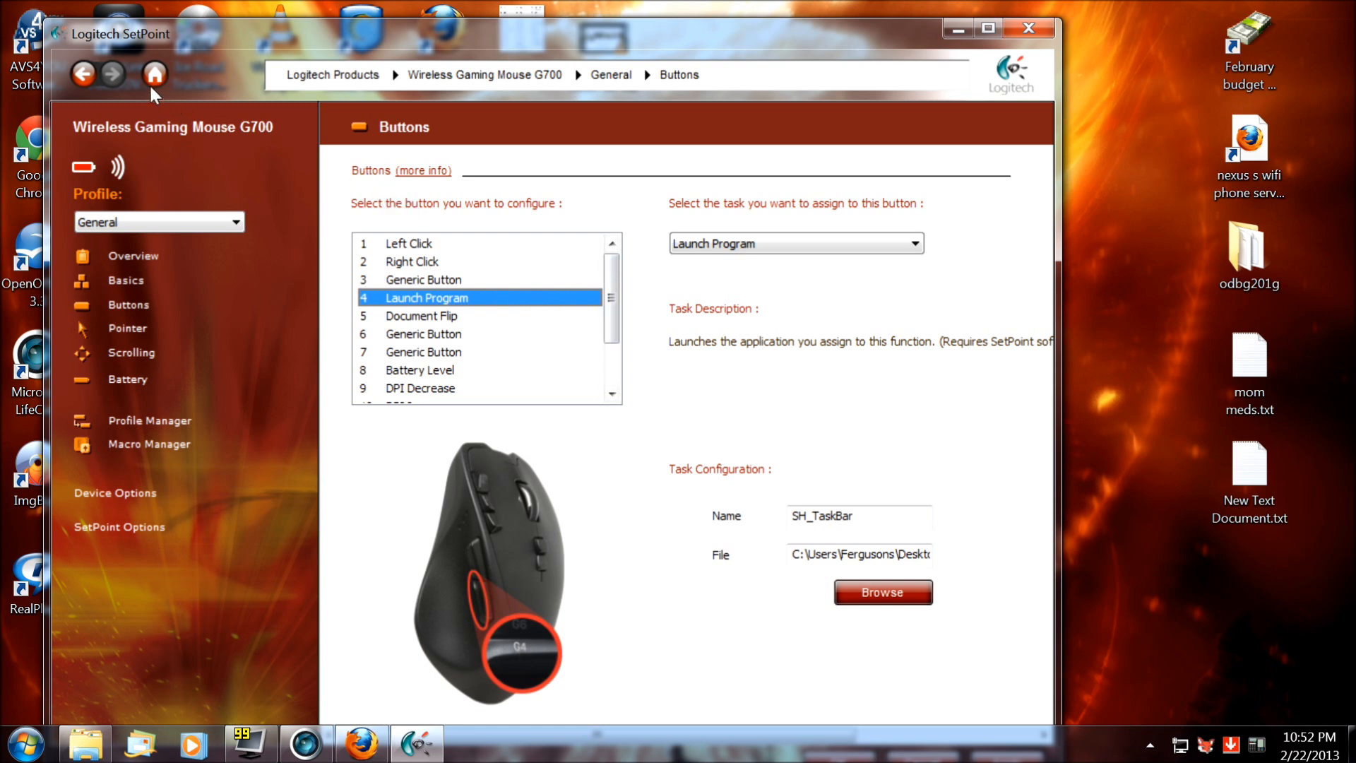
pyautogui.moveTo(215, 217)
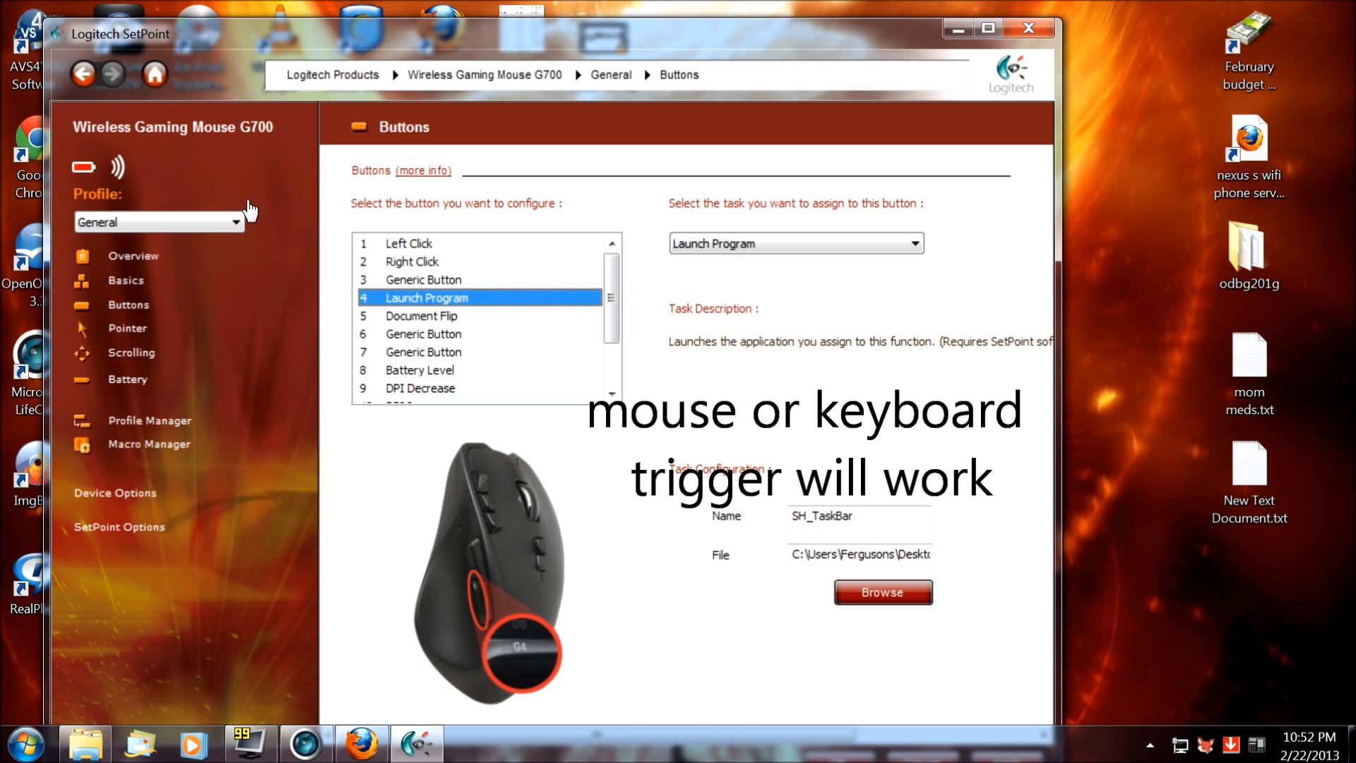
pyautogui.moveTo(312, 348)
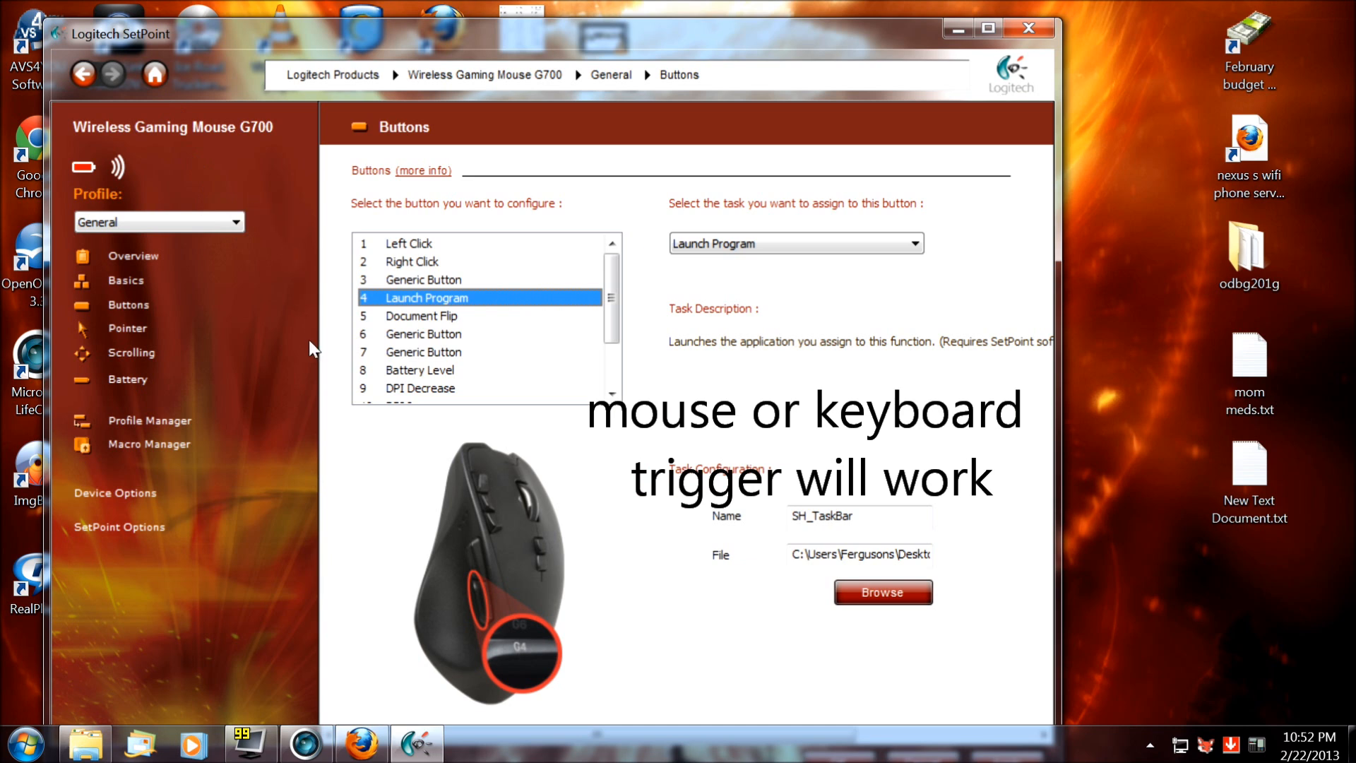
pyautogui.moveTo(327, 413)
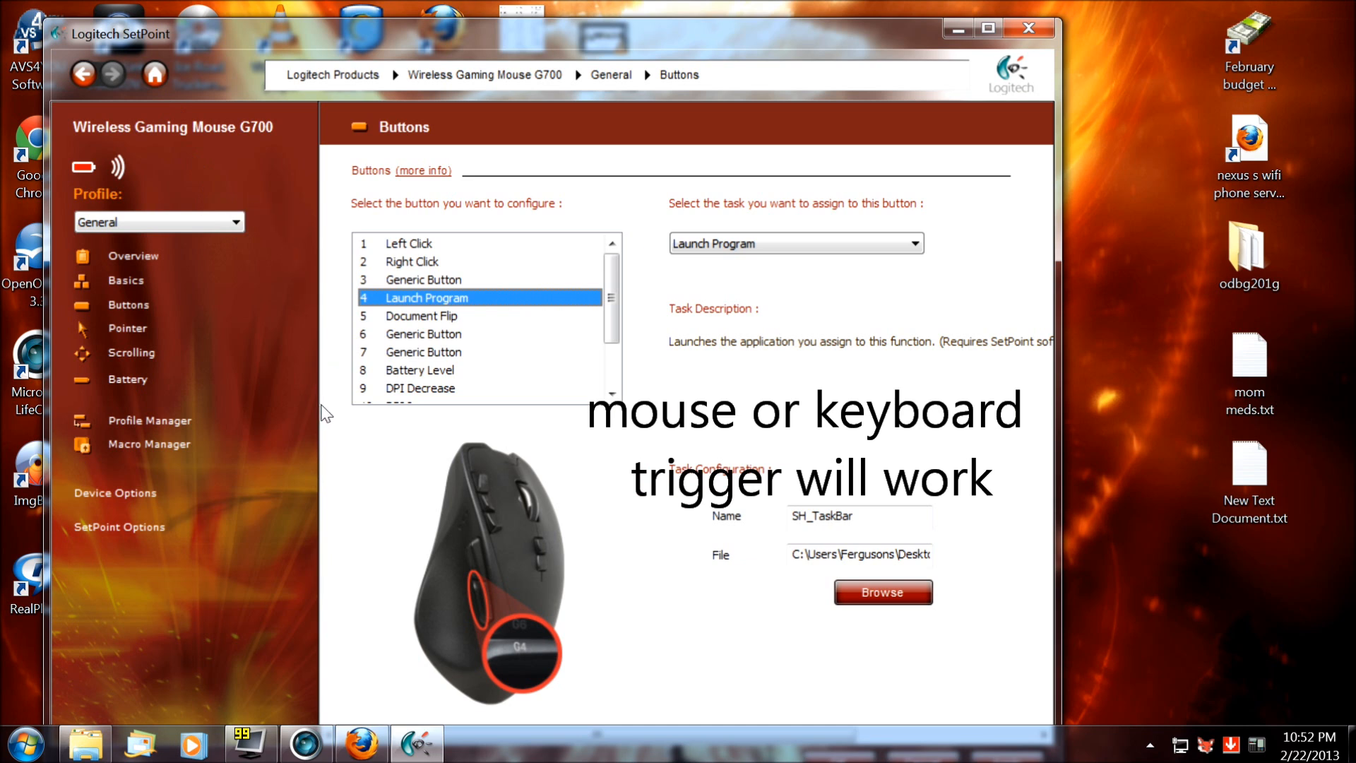
# Reveal that button 4's program path ends in budget\SH_TaskBar.exe
pyautogui.click(859, 517)
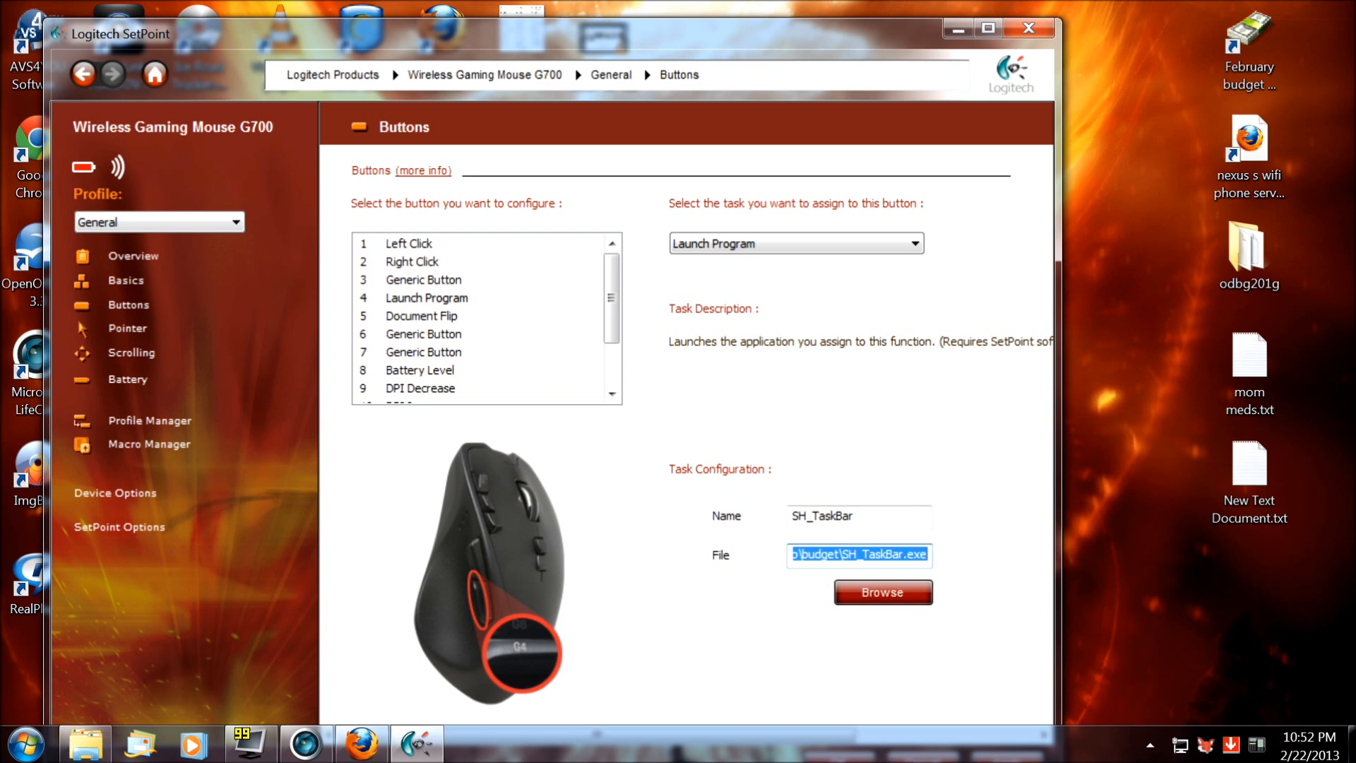
pyautogui.moveTo(334, 425)
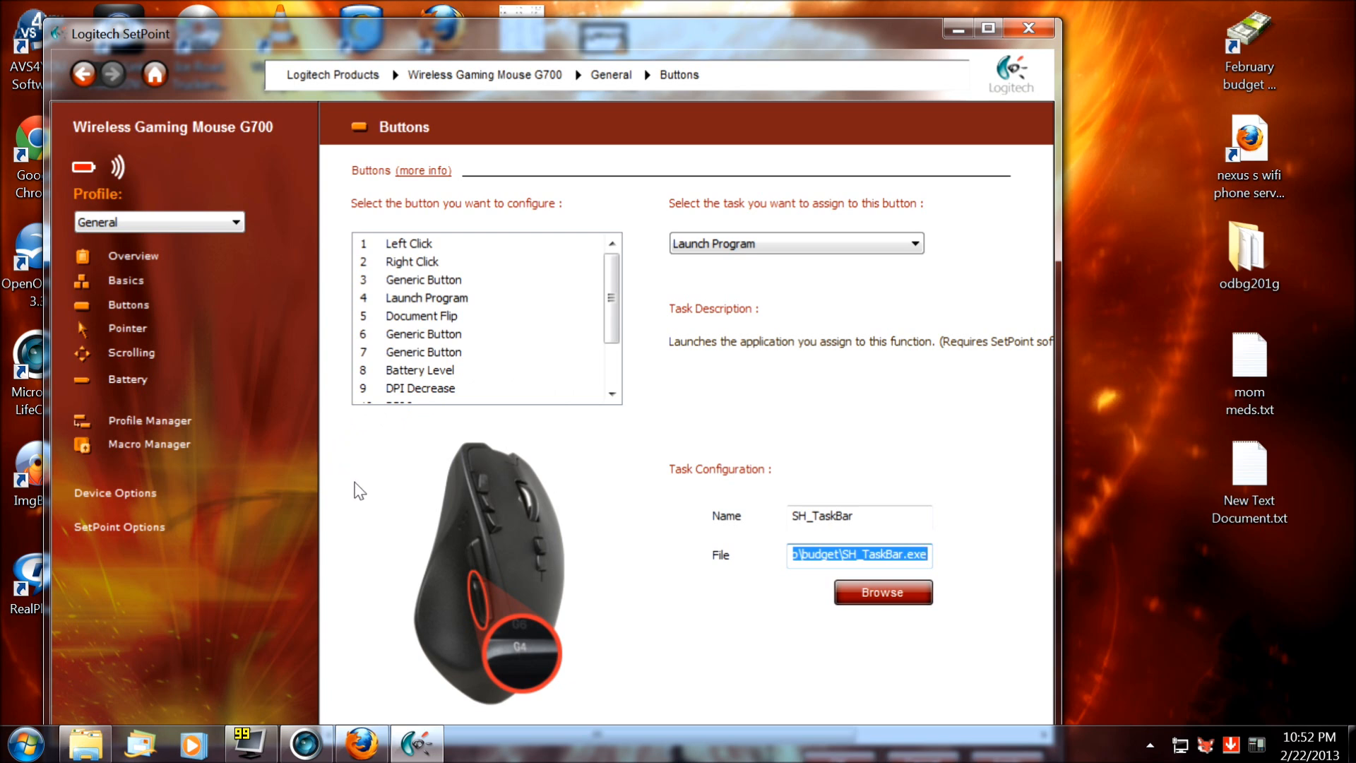
pyautogui.moveTo(325, 427)
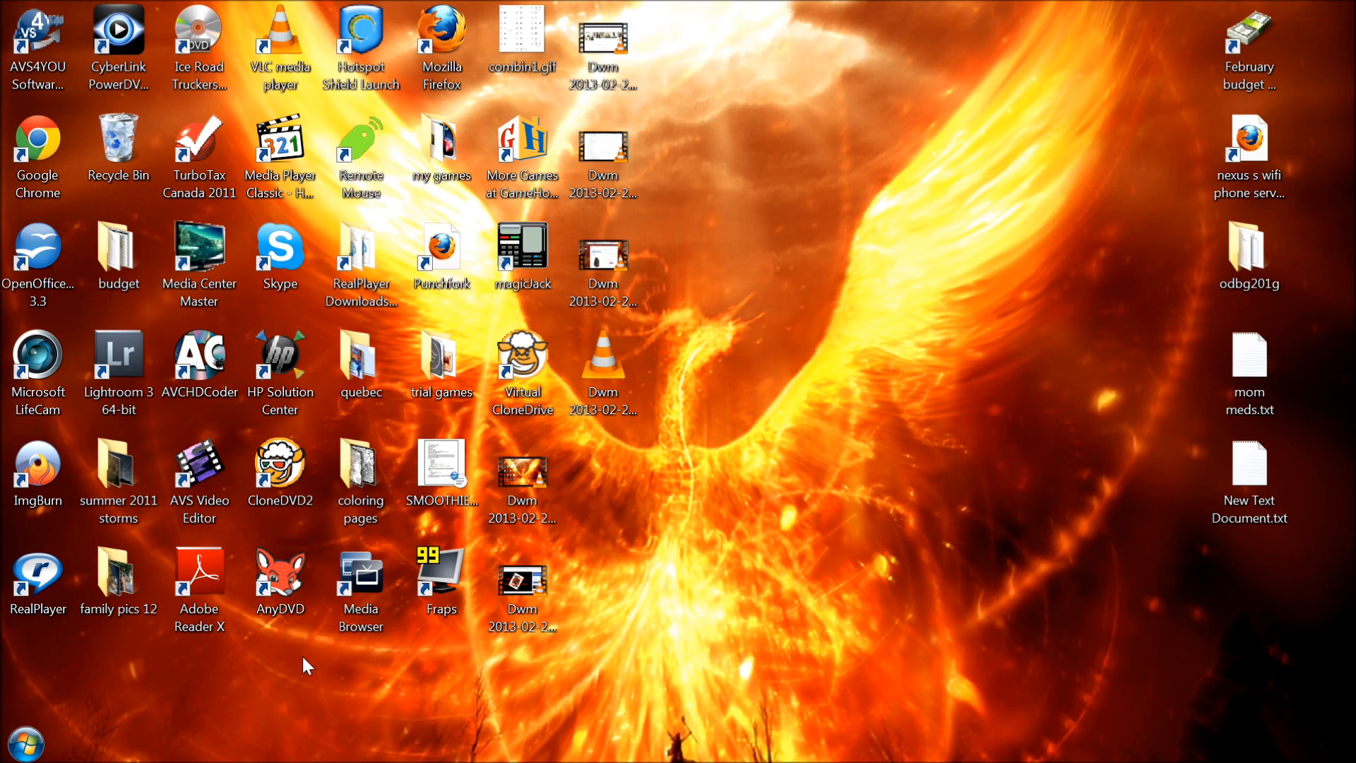
pyautogui.moveTo(24, 741)
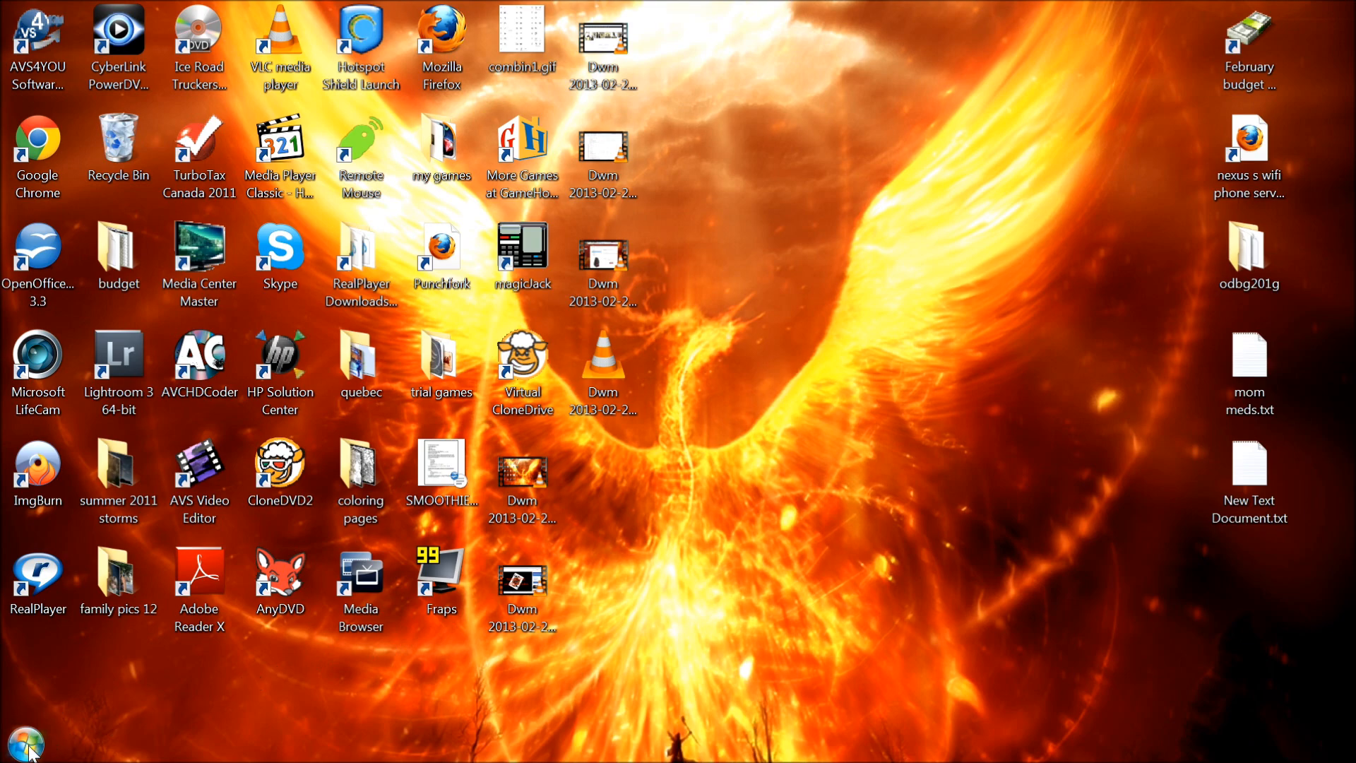
# Run SH_TaskBar from the programmed mouse button so the taskbar hides
pyautogui.click(24, 741)
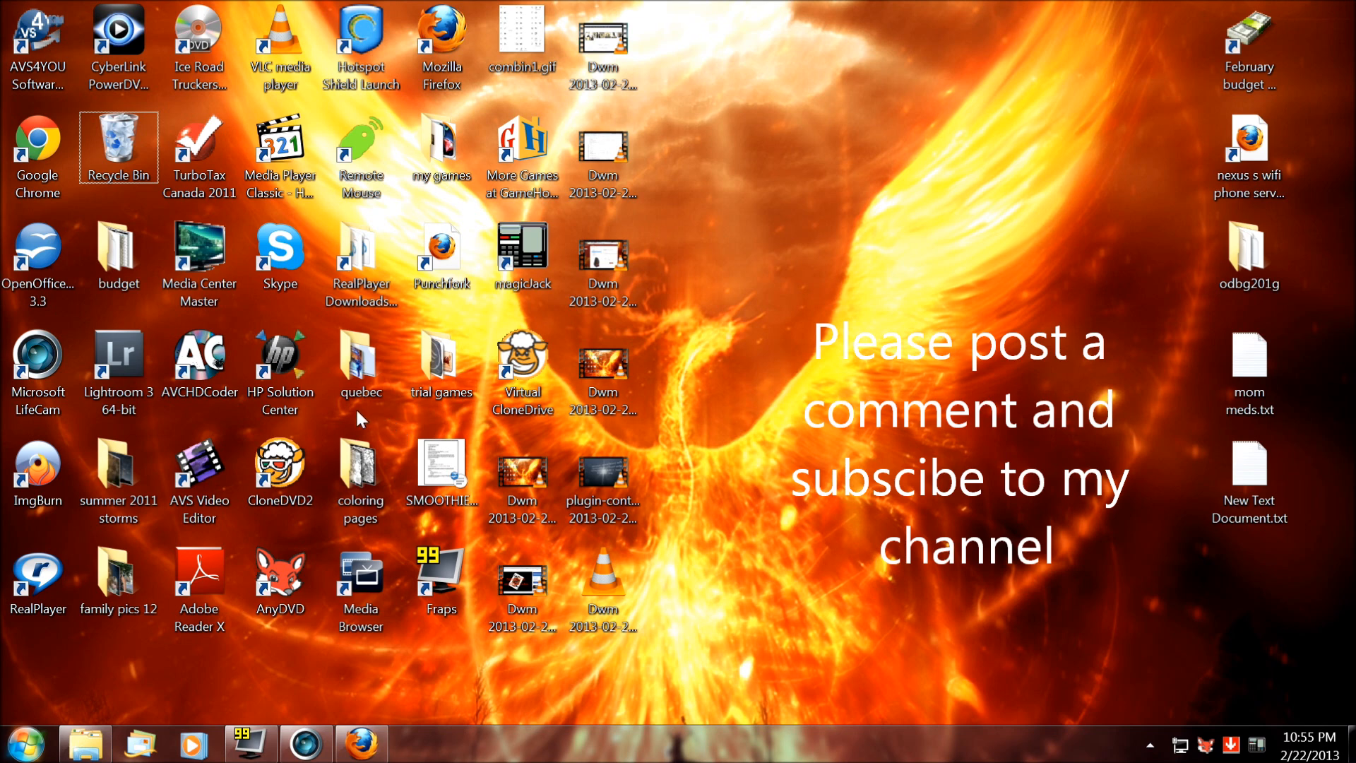
pyautogui.moveTo(437, 749)
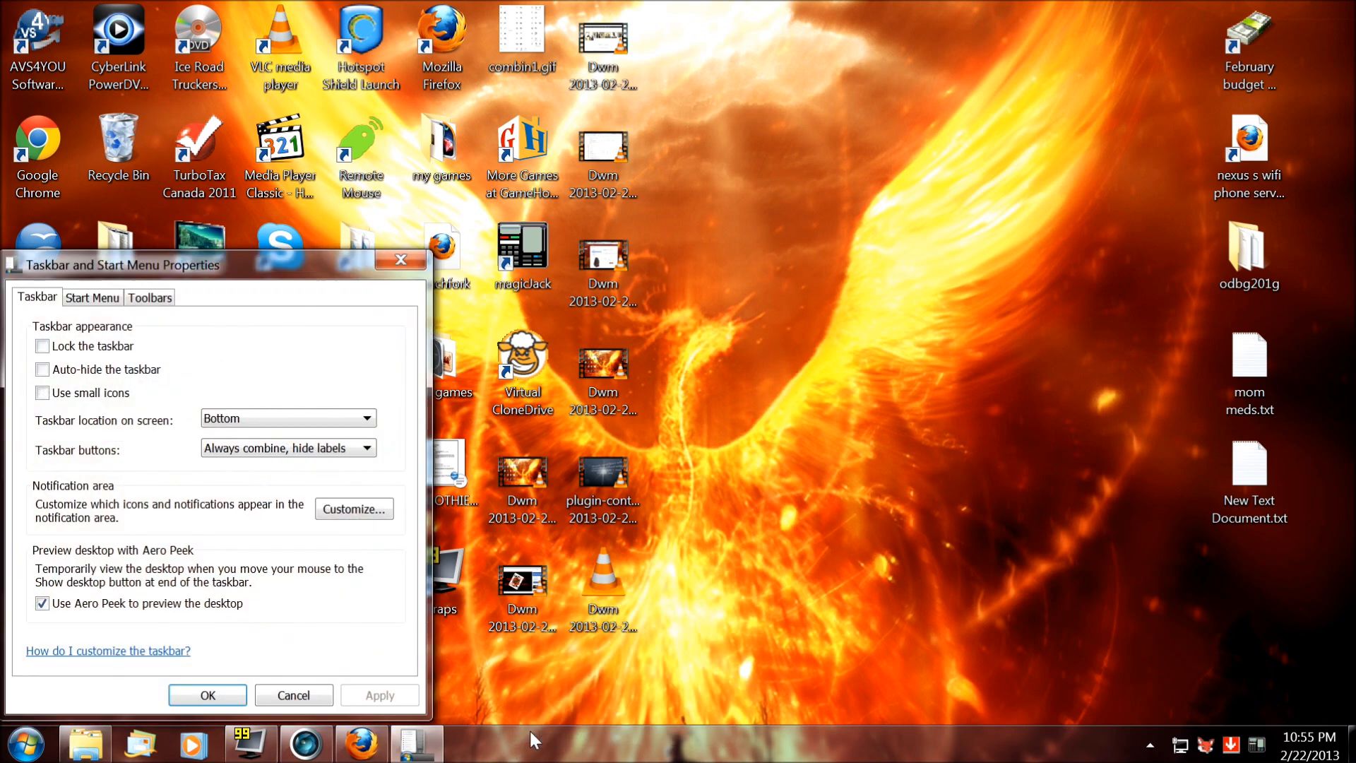
# Apply the Taskbar and Start Menu Properties settings and close the dialog
pyautogui.click(43, 369)
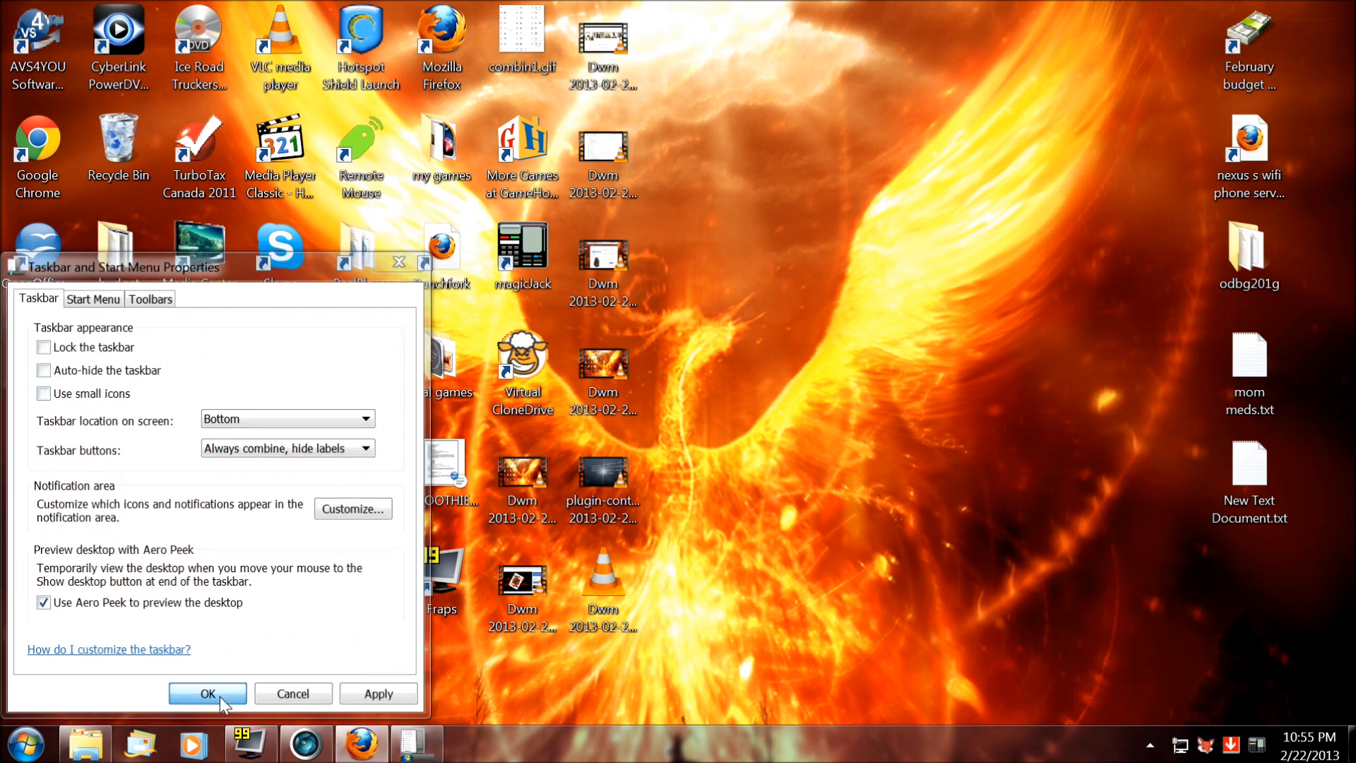
pyautogui.click(206, 693)
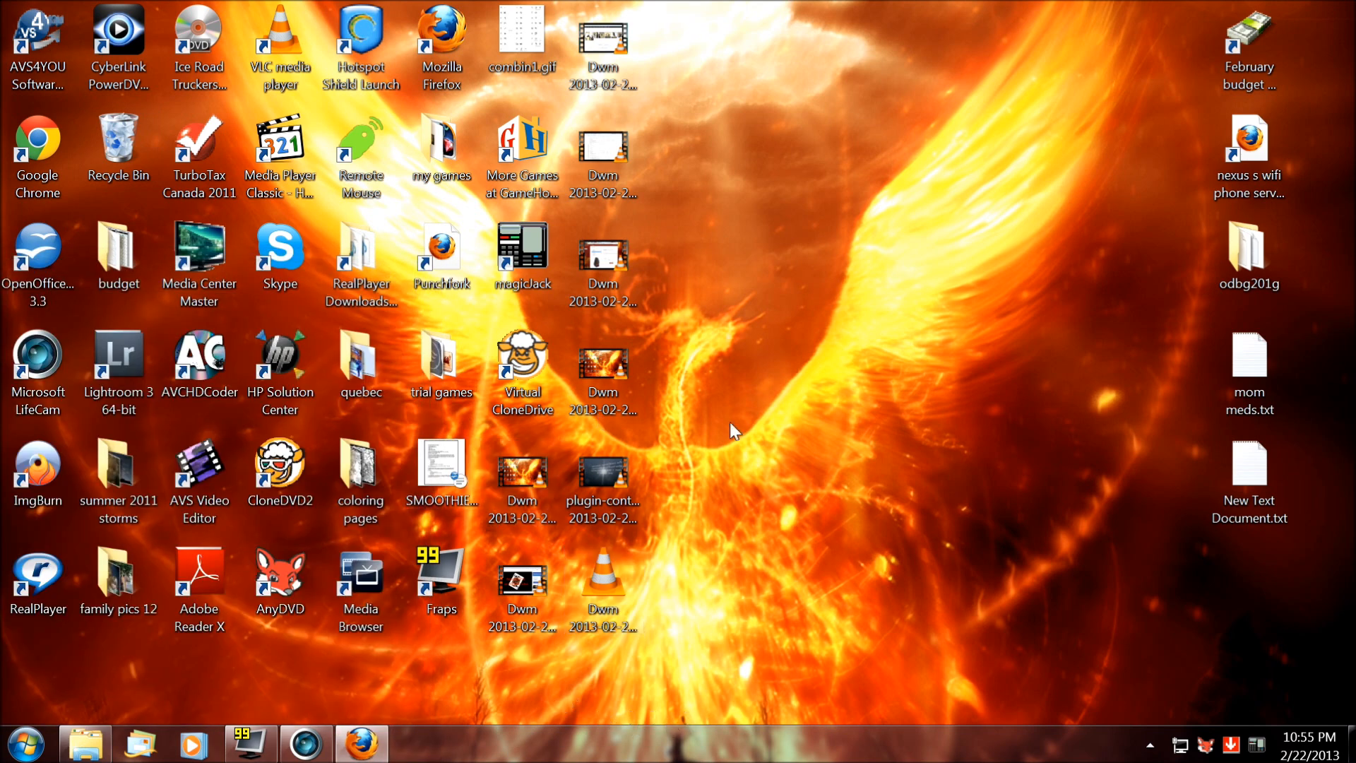
pyautogui.moveTo(734, 572)
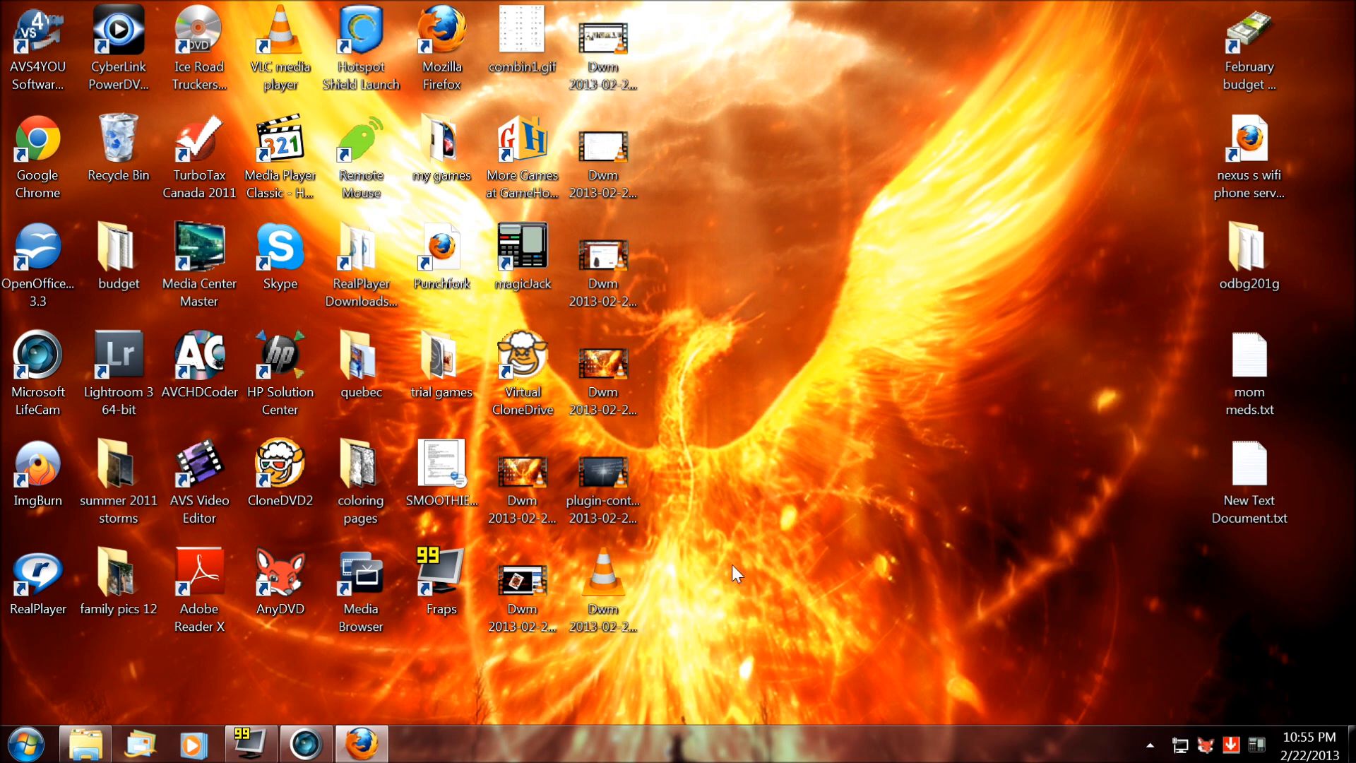
pyautogui.moveTo(730, 660)
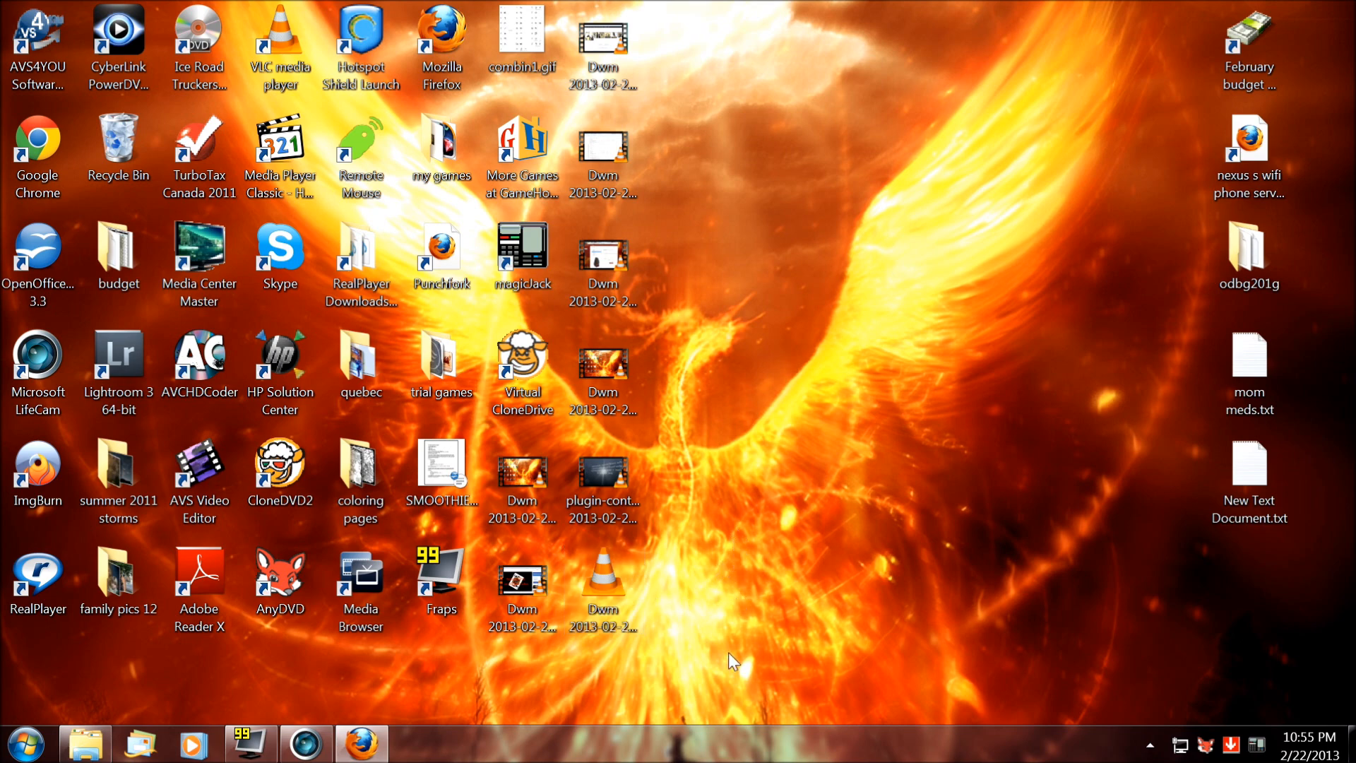